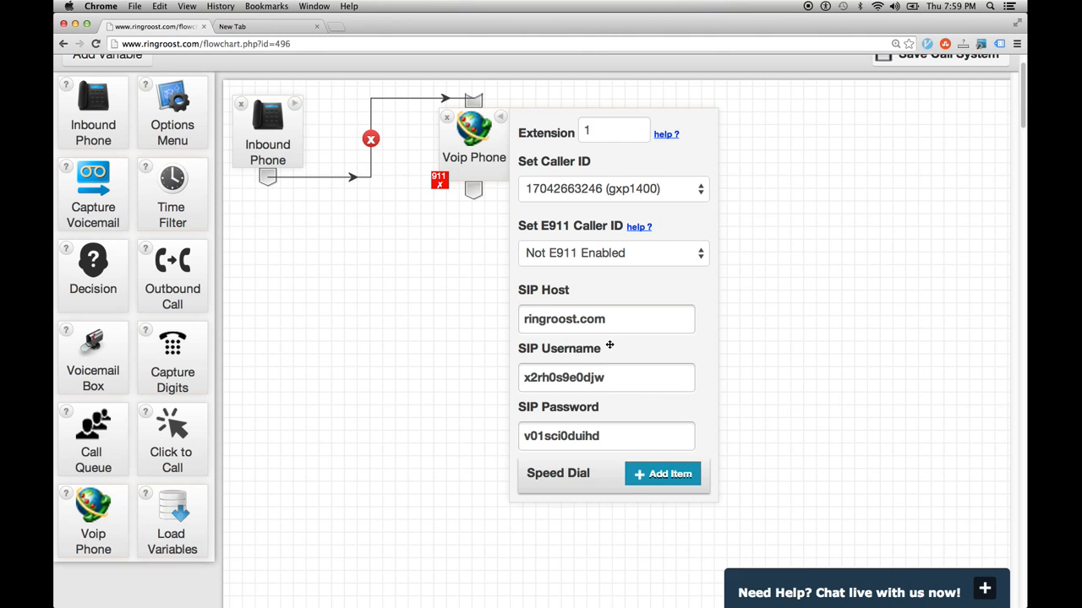
Open the phone's web login page at 10.0.0.3 in a new Chrome tab
left_click(266, 26)
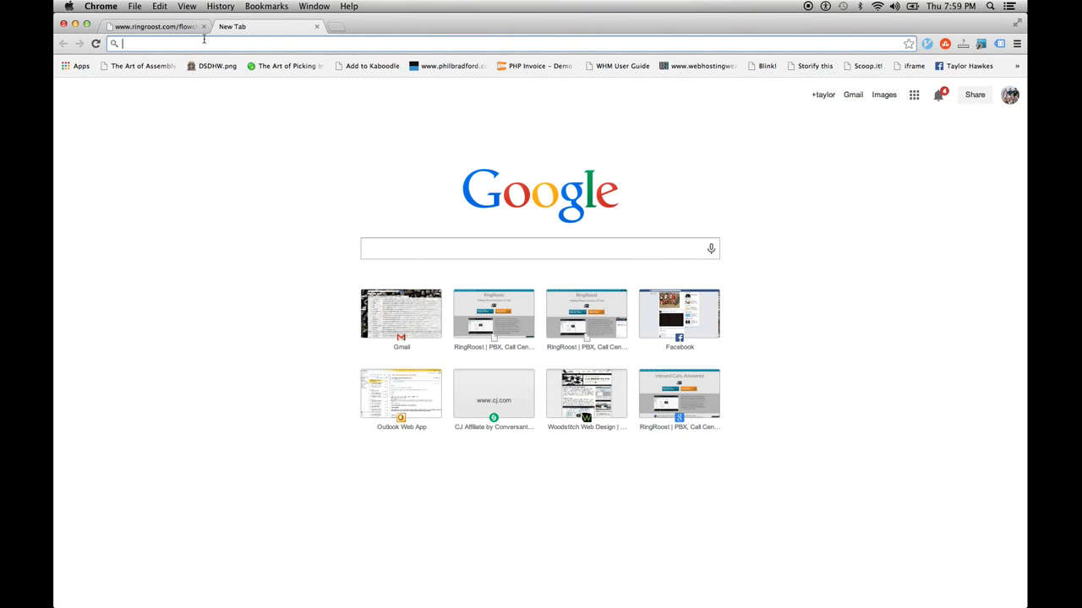
type("10.0.0.3")
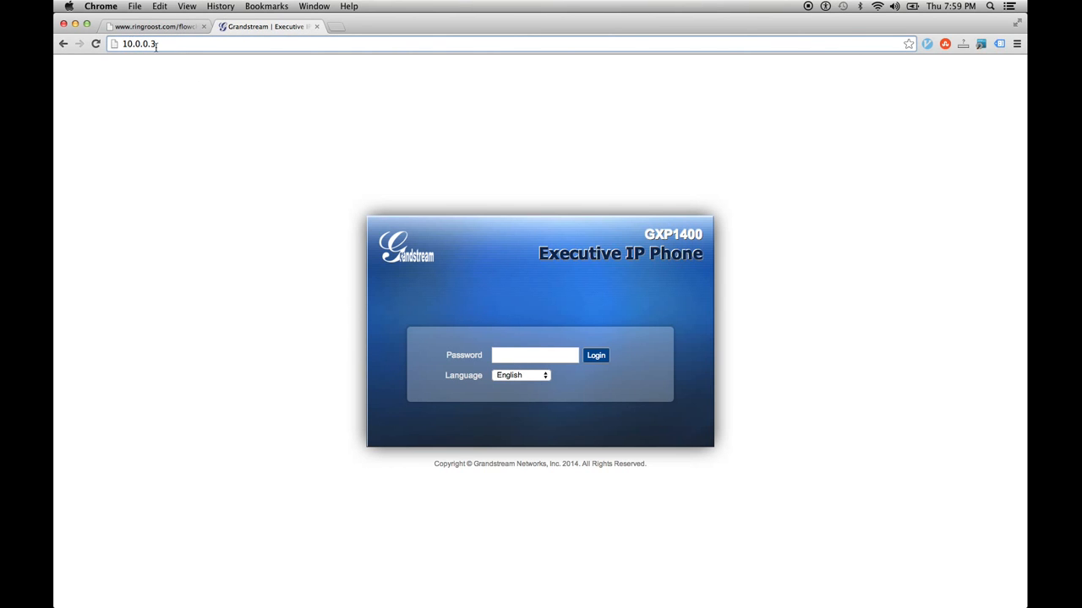
Log in to the GXP1400 web interface with the admin password
left_click(535, 355)
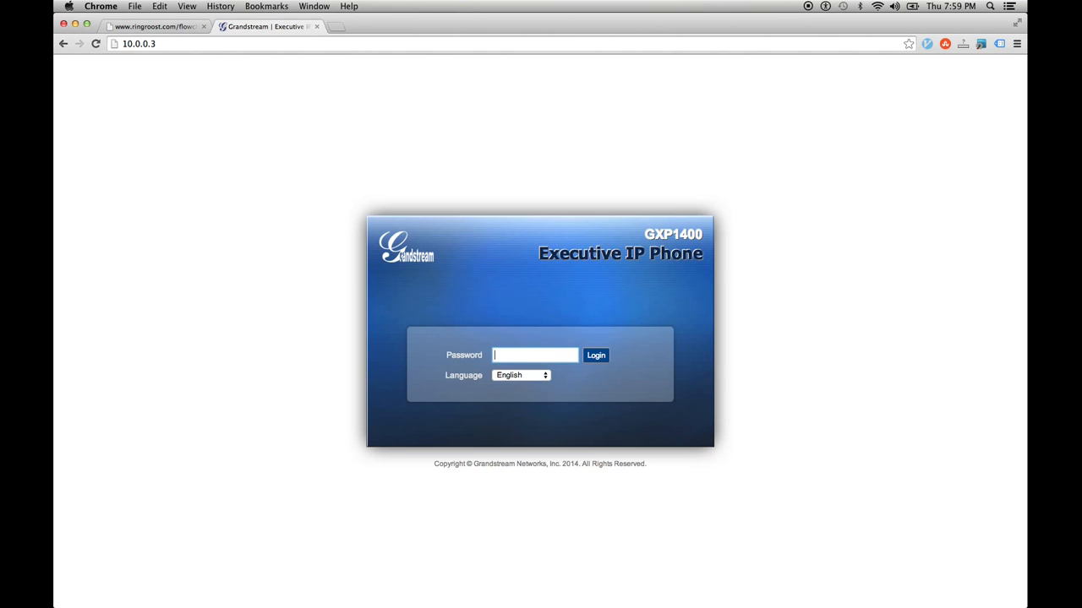
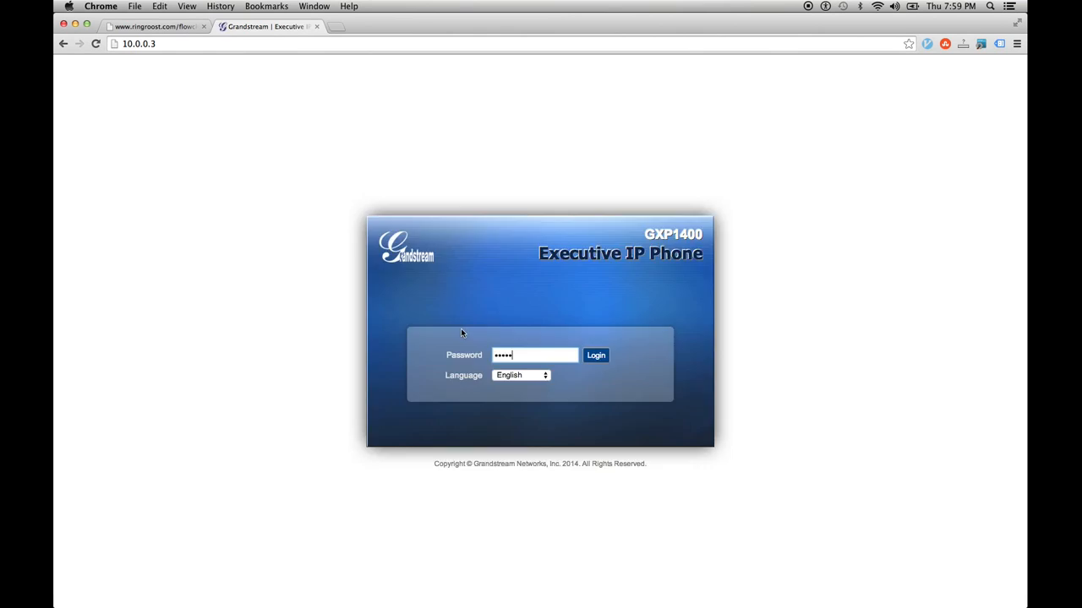
left_click(595, 355)
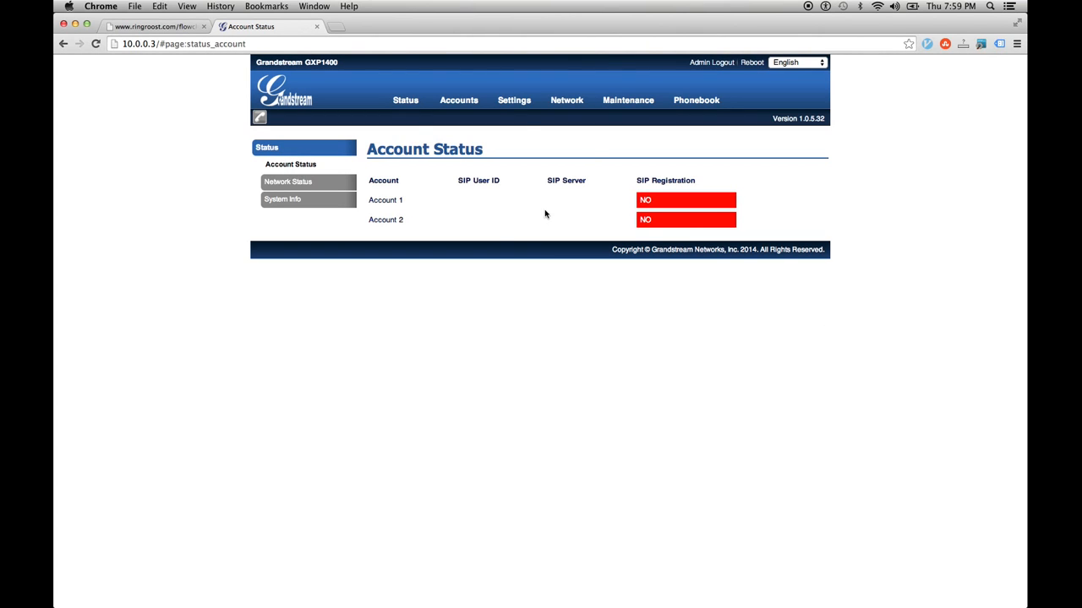
Navigate the Settings menu to Accounts > Account 1
left_click(458, 100)
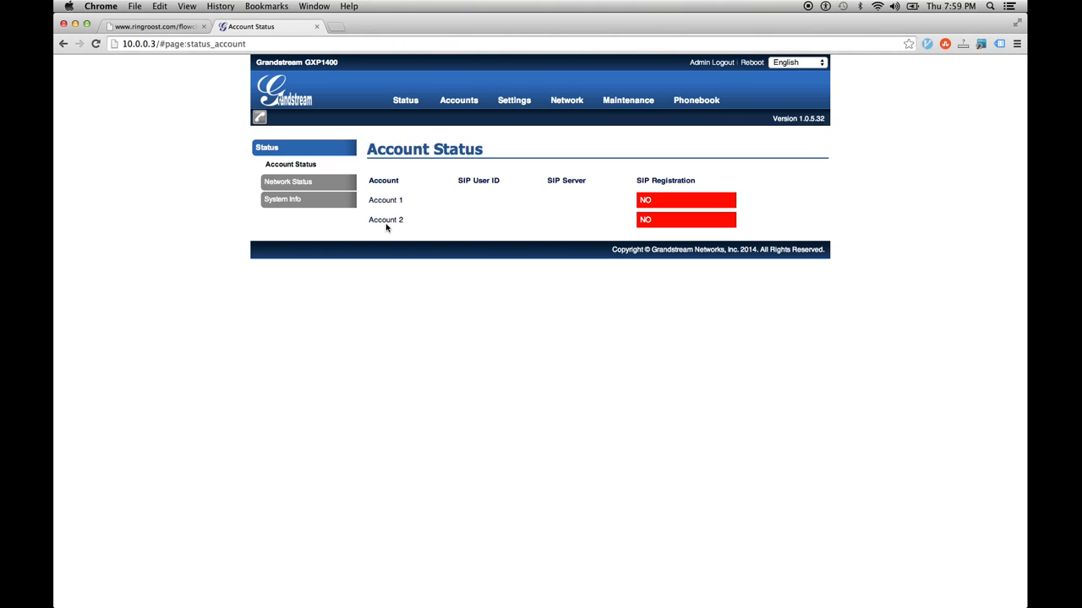
left_click(514, 99)
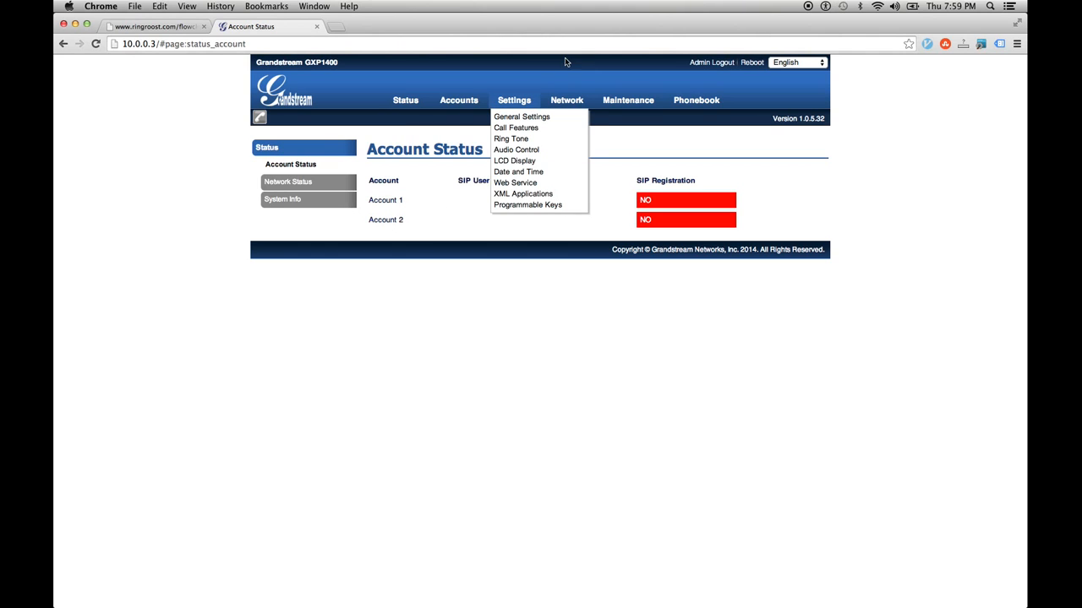
left_click(459, 100)
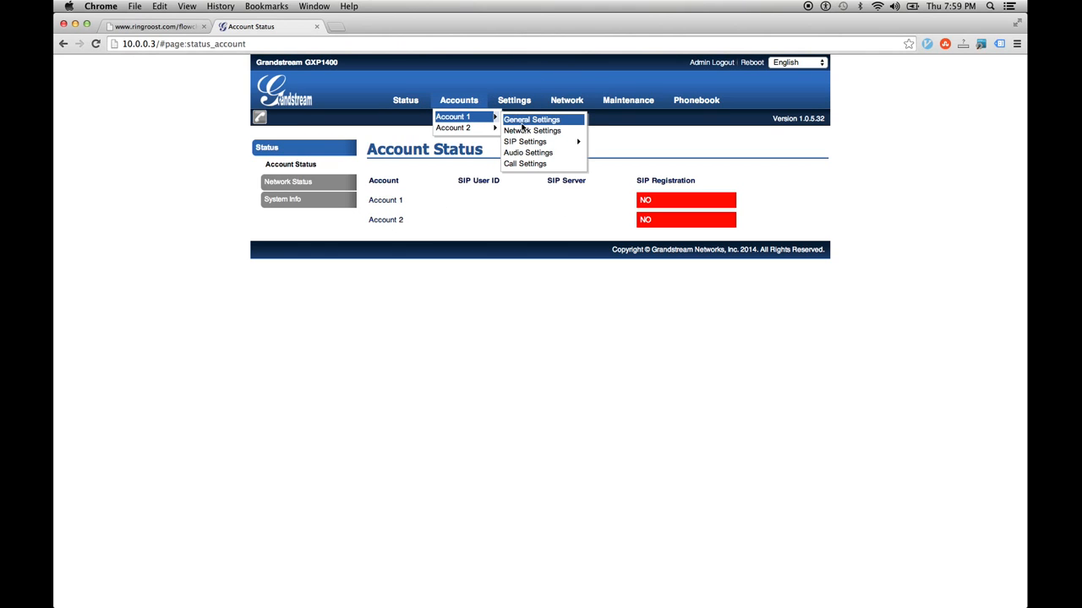
left_click(531, 119)
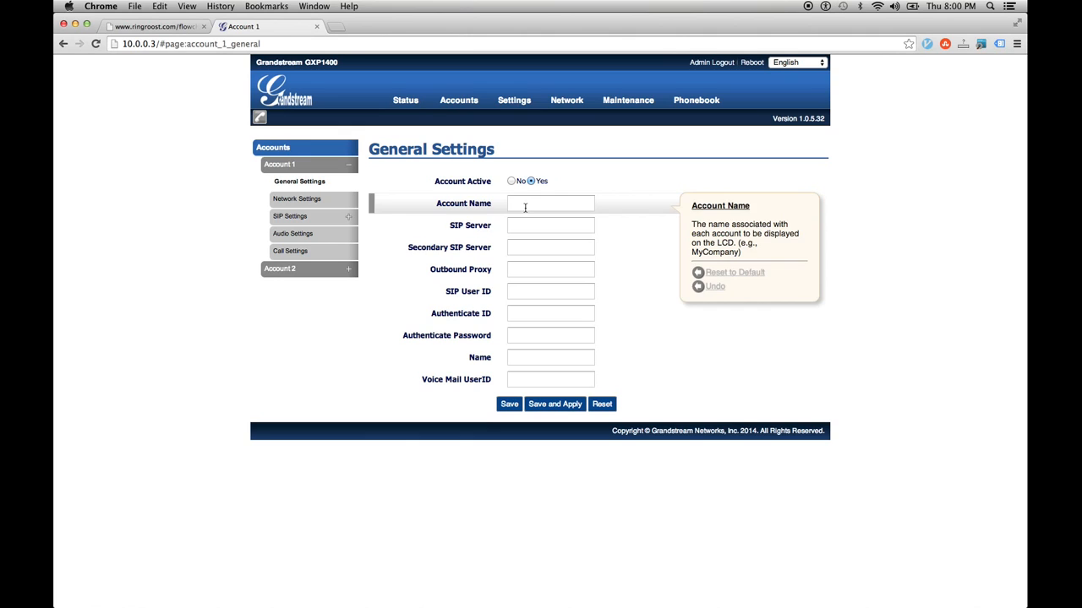
left_click(152, 26)
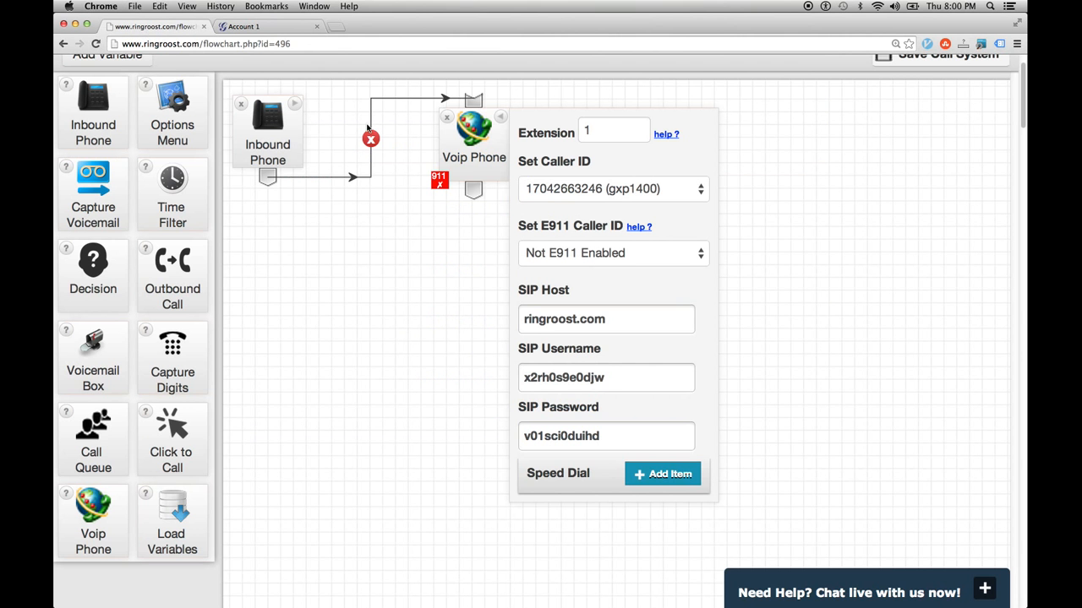
triple_click(606, 378)
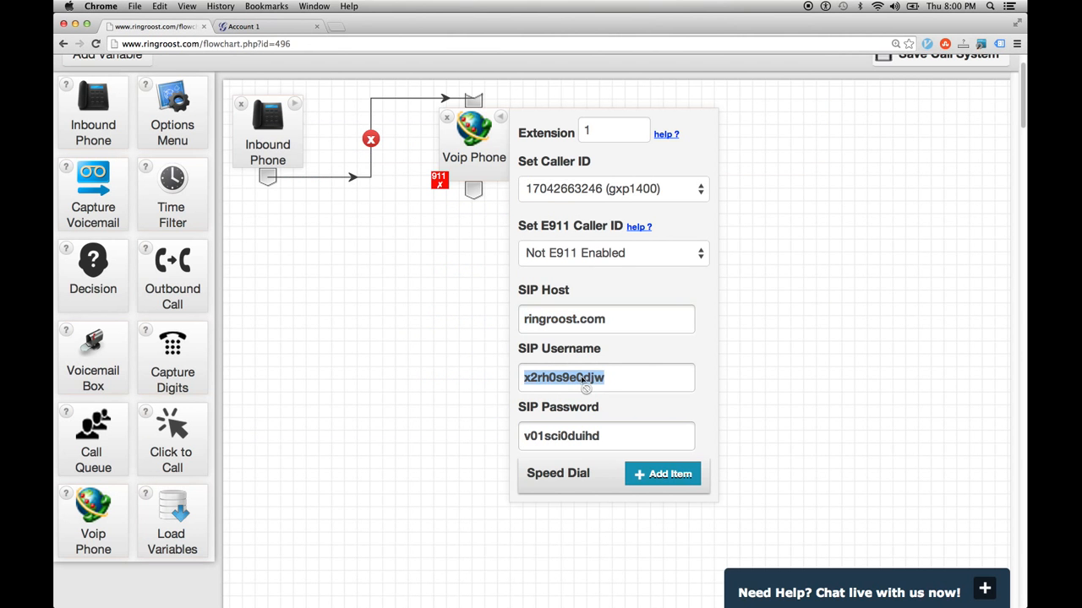
mouse_move(477, 207)
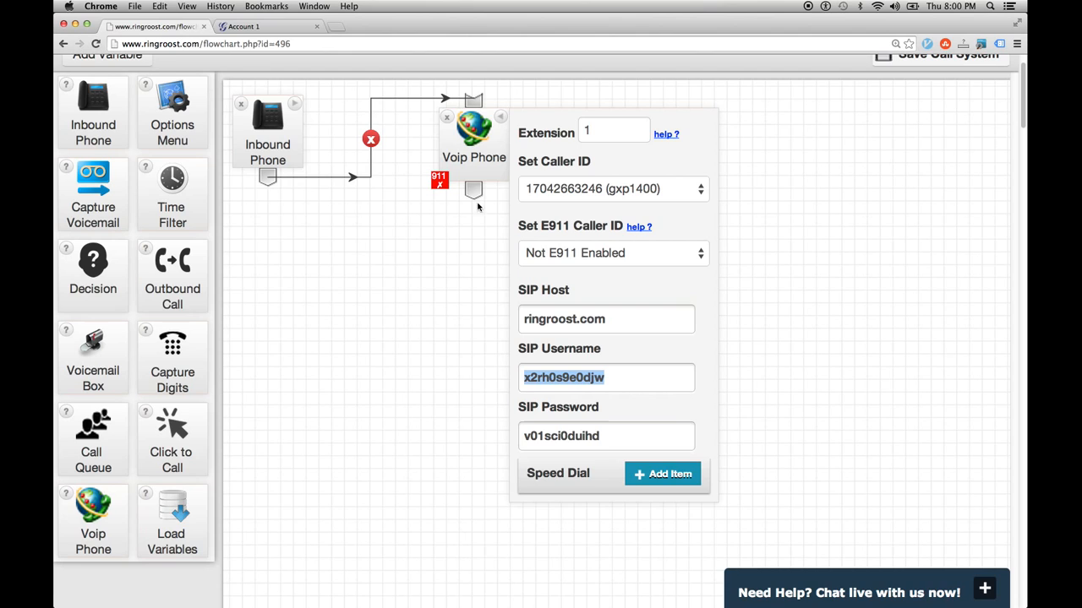
left_click(245, 26)
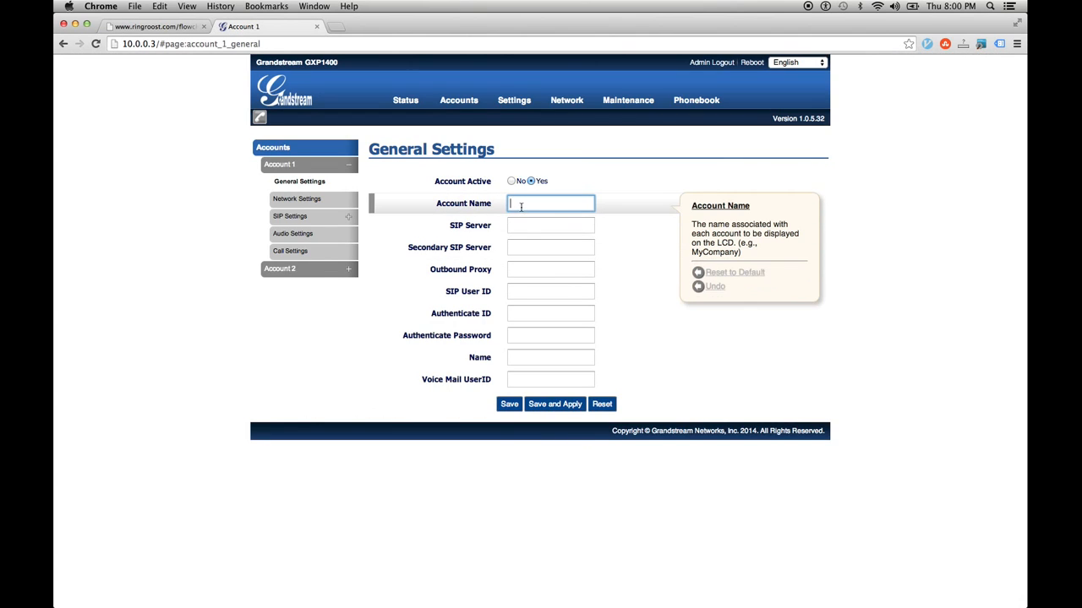
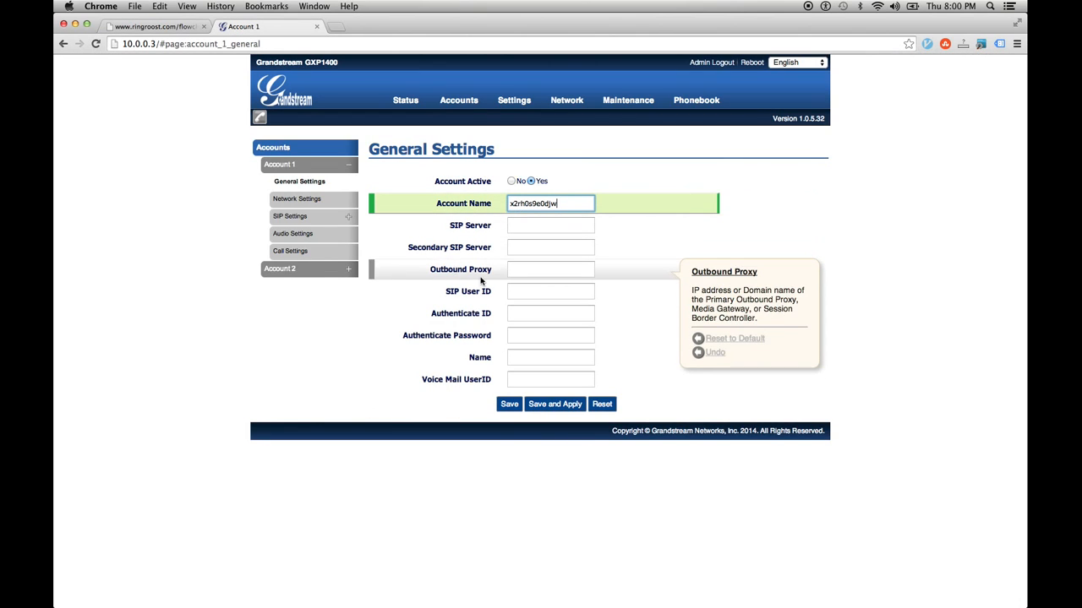
Enter the same username as SIP User ID, Authenticate ID and Name
left_click(550, 291)
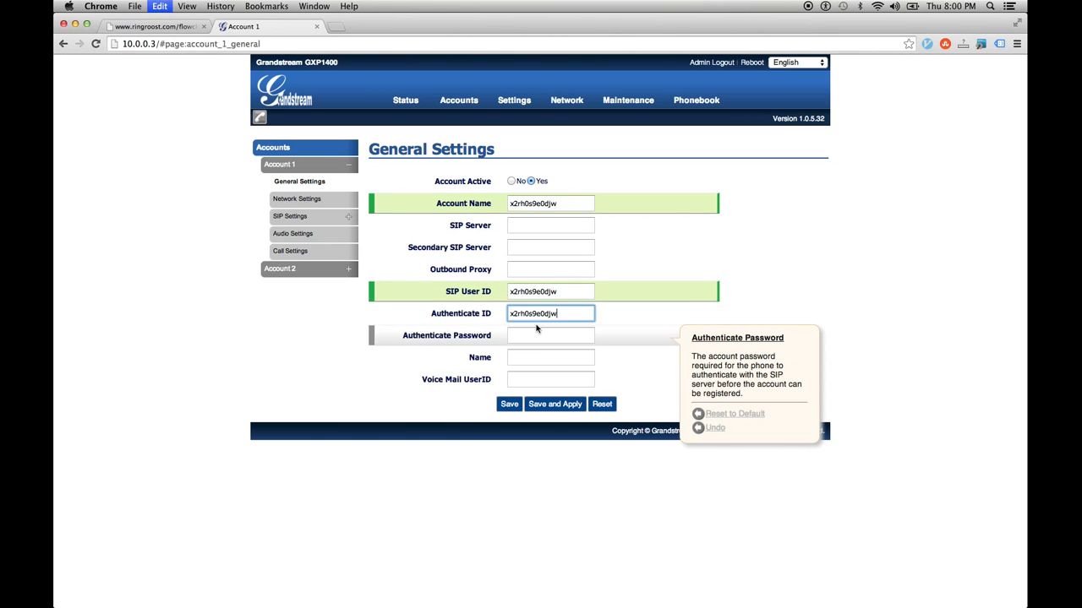
left_click(550, 335)
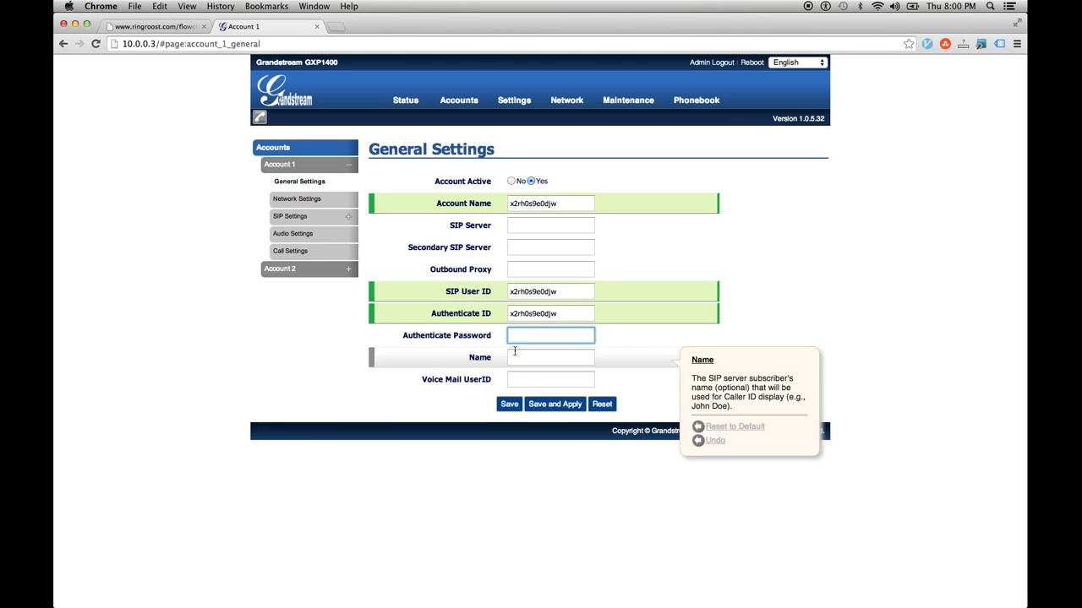
left_click(551, 357)
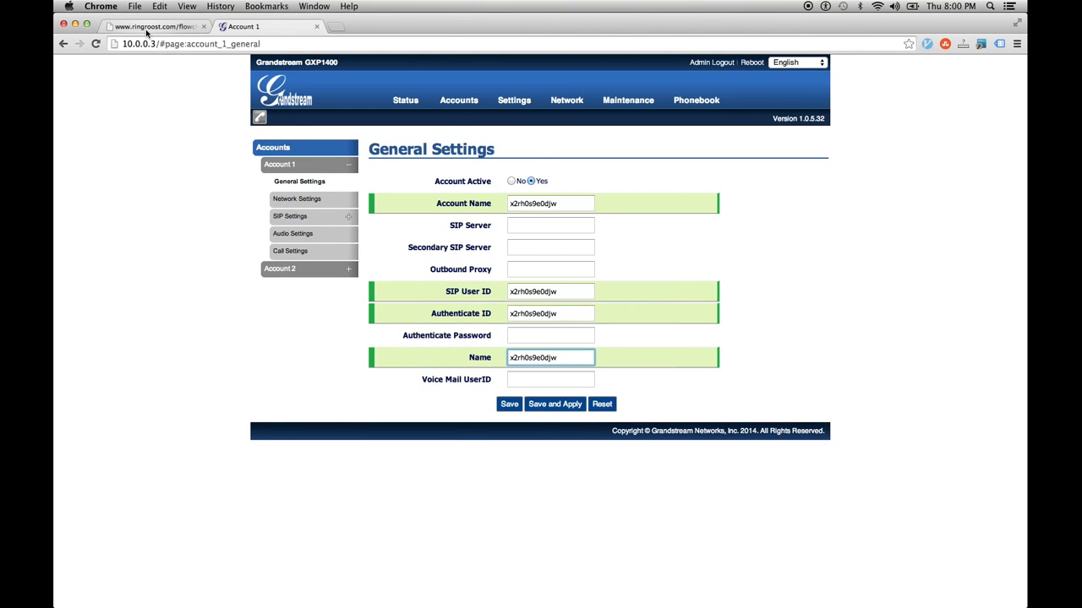
Copy the RingRoost SIP password into Account 1's Authenticate Password
left_click(152, 27)
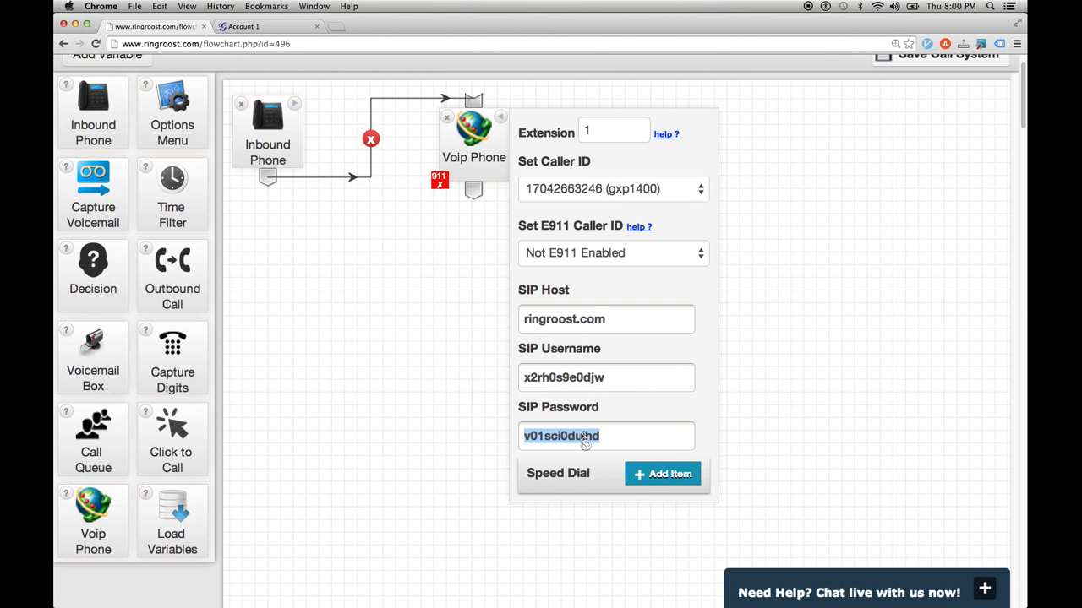
left_click(245, 26)
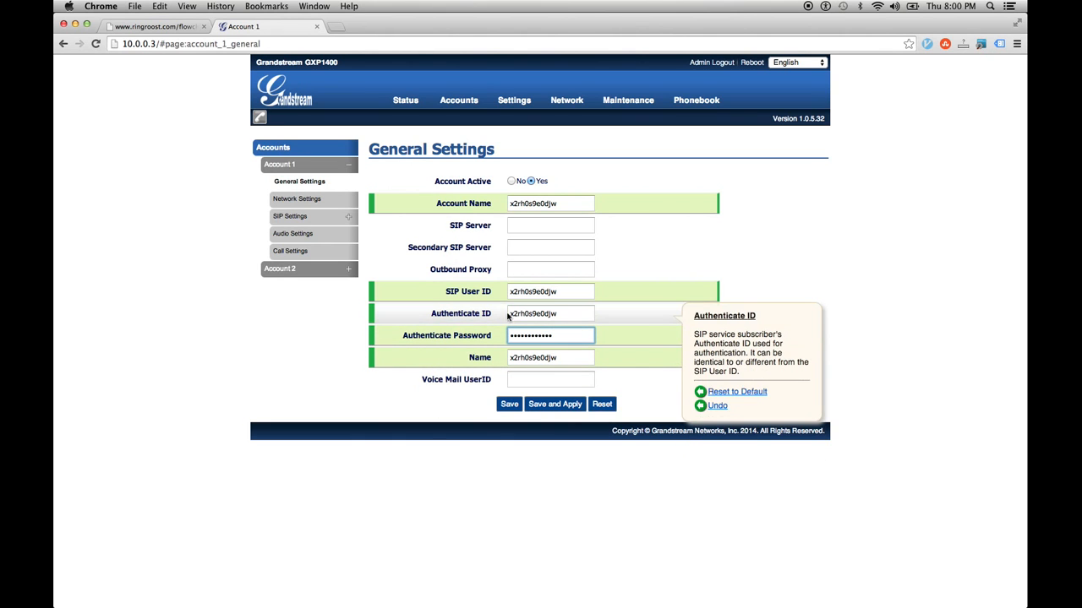
left_click(551, 224)
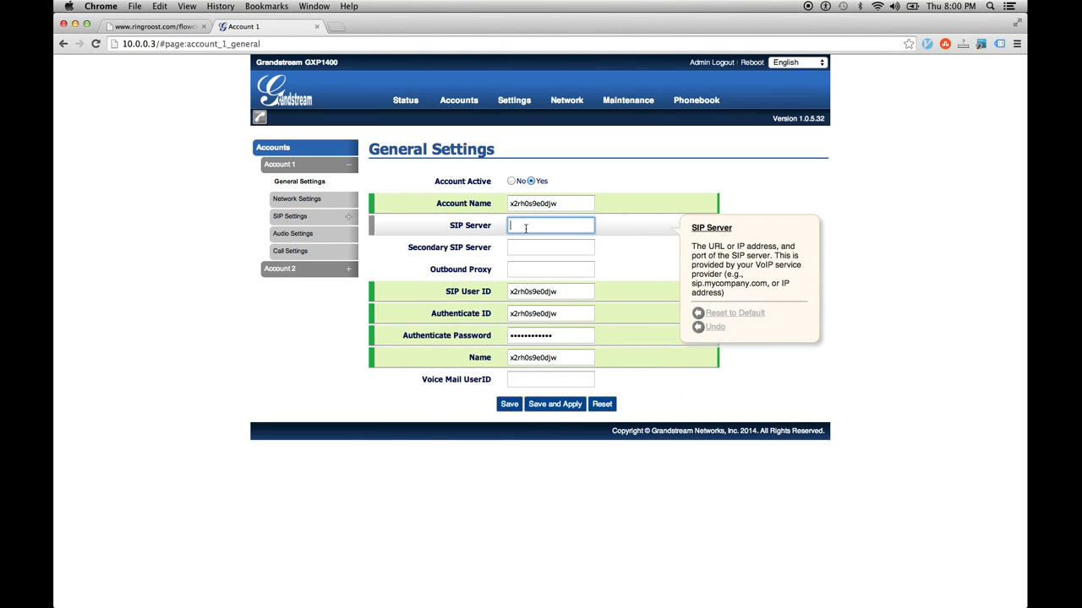
Set Account 1's SIP Server to ringroost.com from the RingRoost SIP Host
left_click(152, 26)
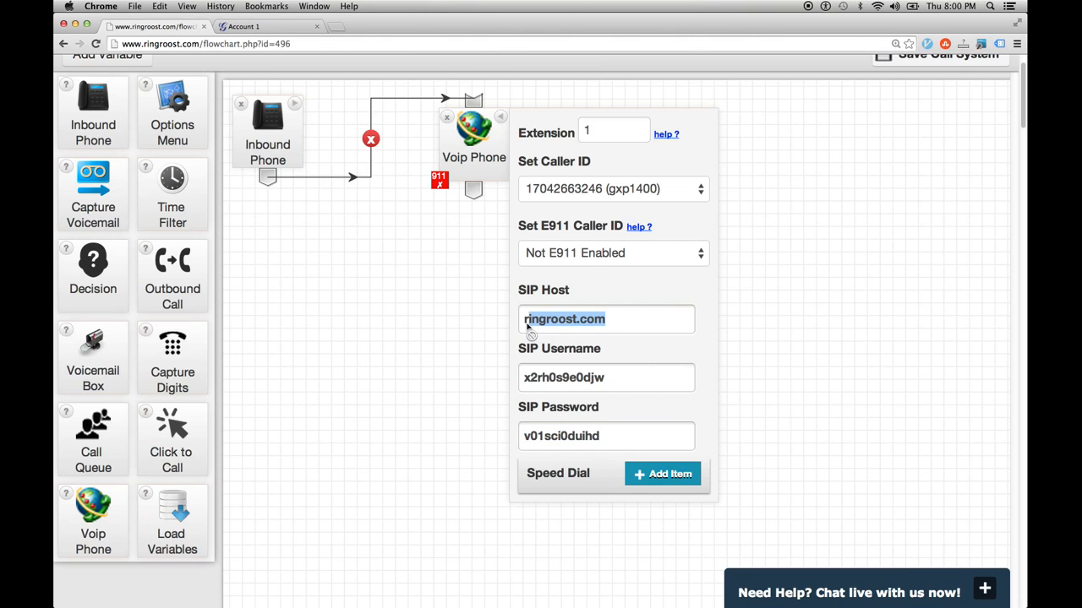
mouse_move(269, 27)
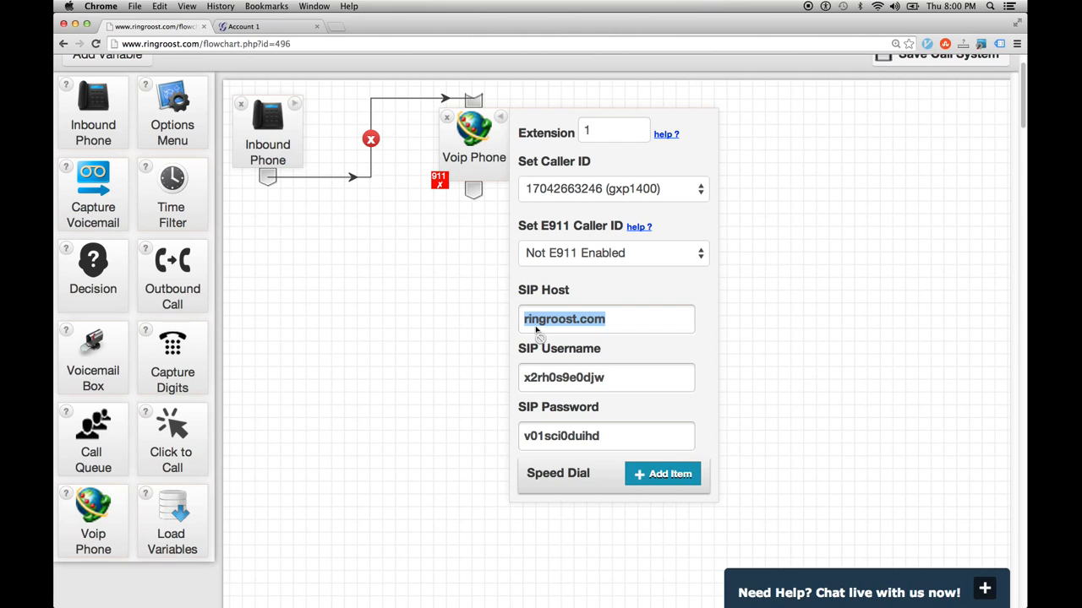
left_click(262, 26)
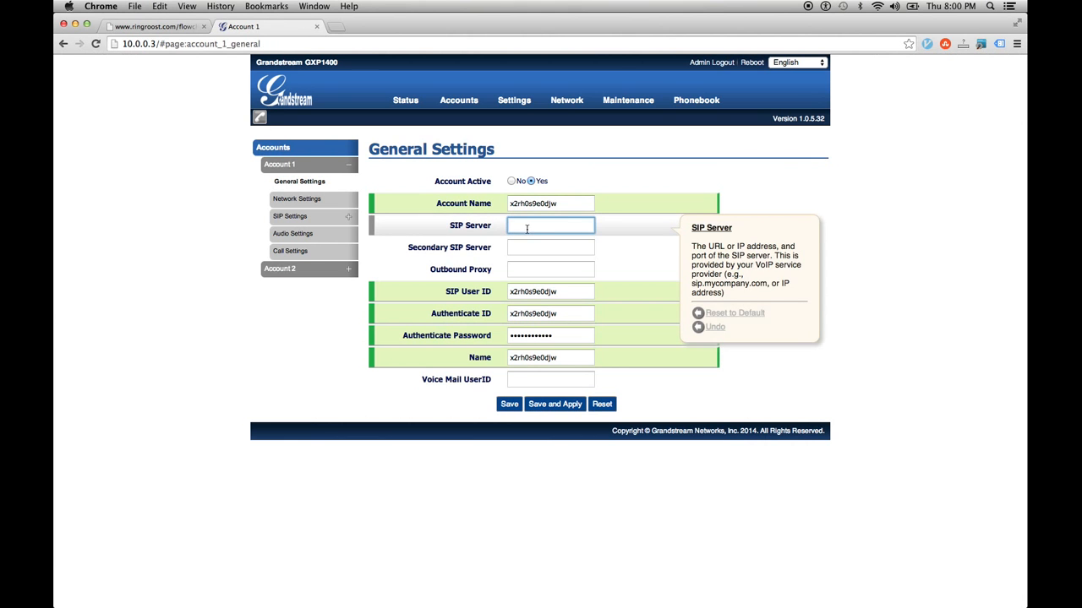
type("ringroost.com")
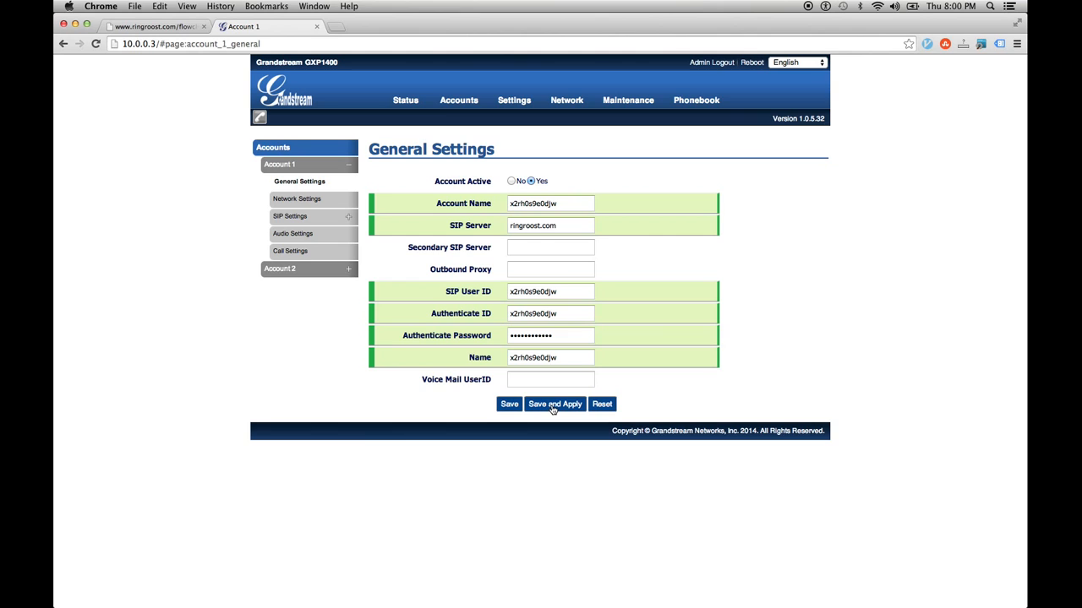
left_click(513, 99)
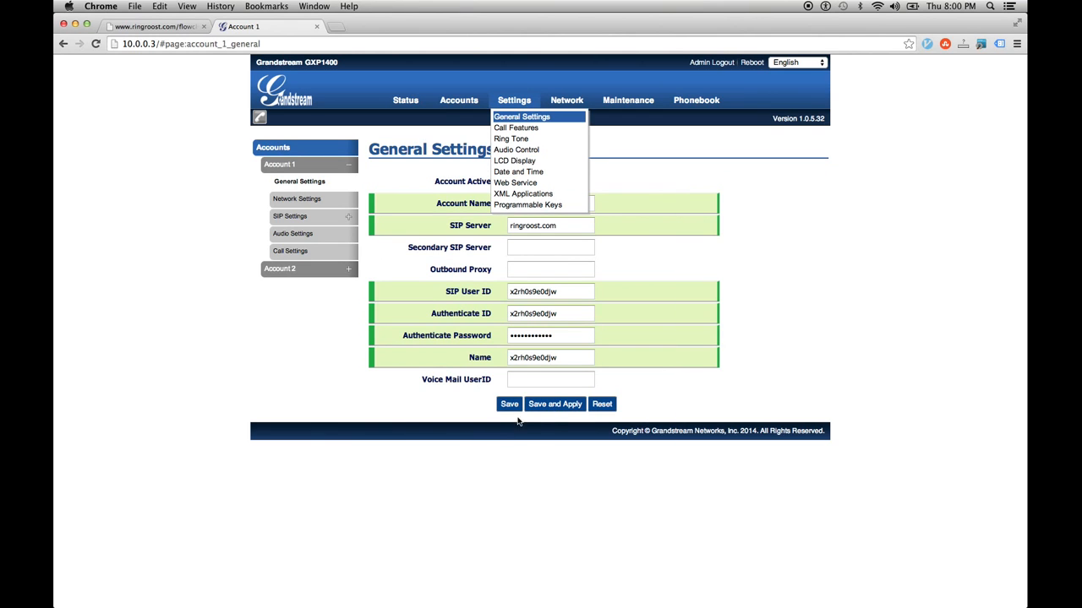
Save and apply Account 1's RingRoost SIP settings to the phone
left_click(554, 404)
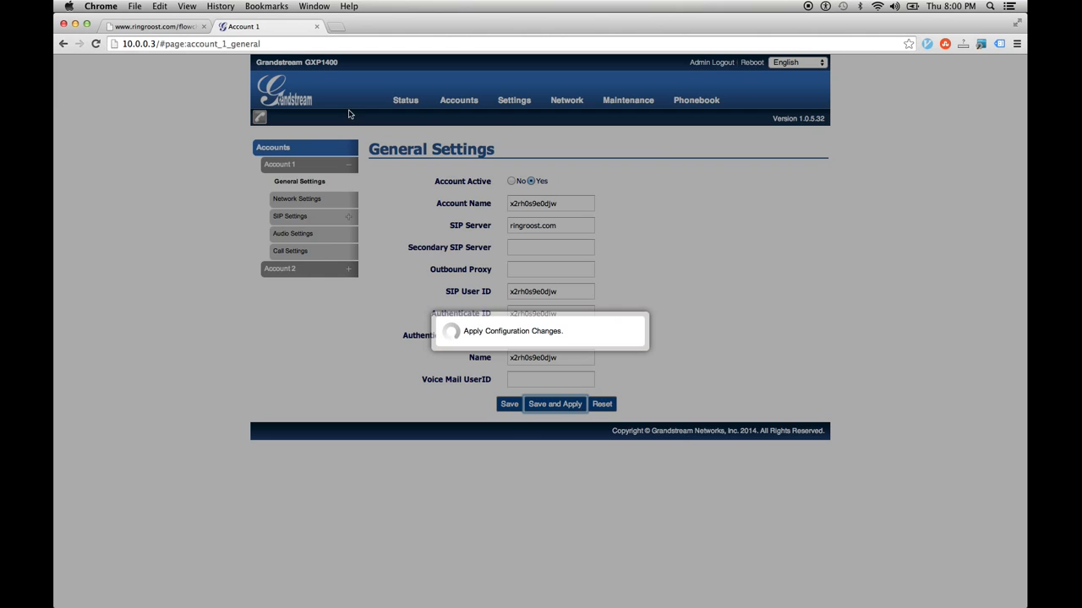
mouse_move(697, 349)
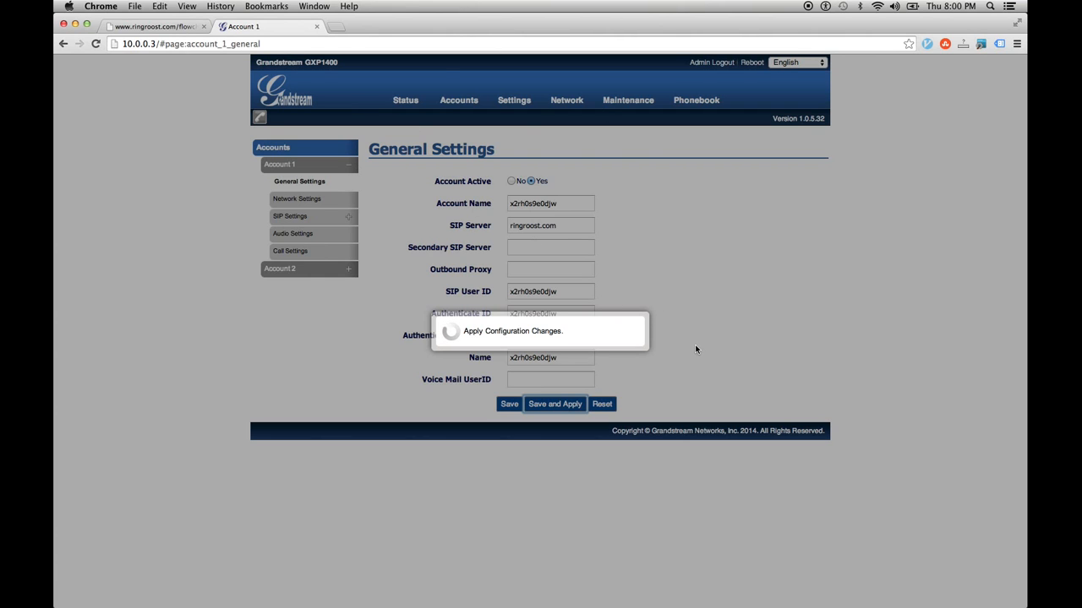
mouse_move(563, 237)
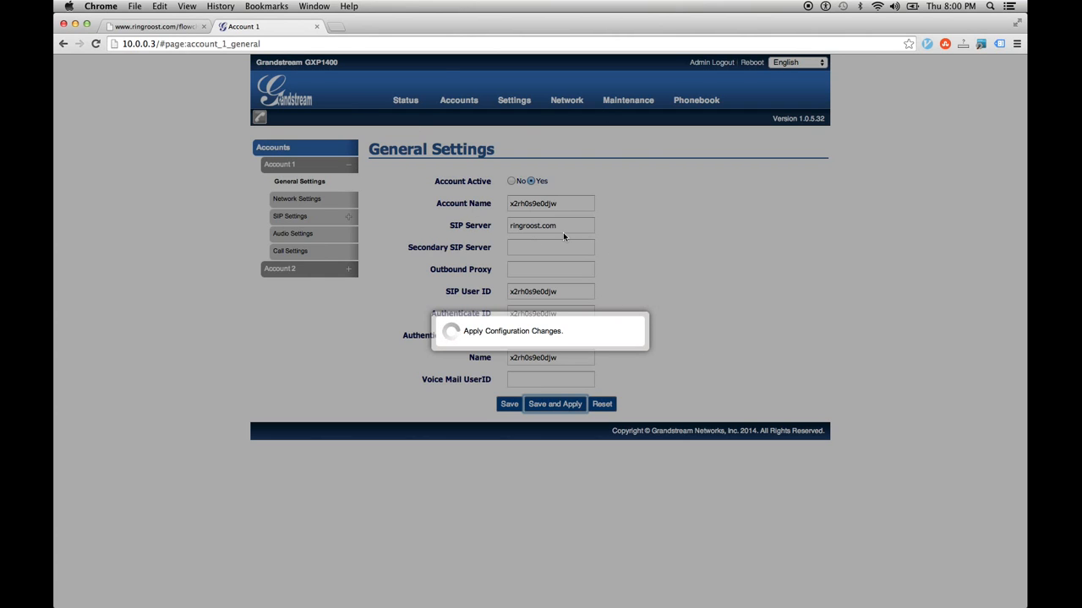
left_click(405, 99)
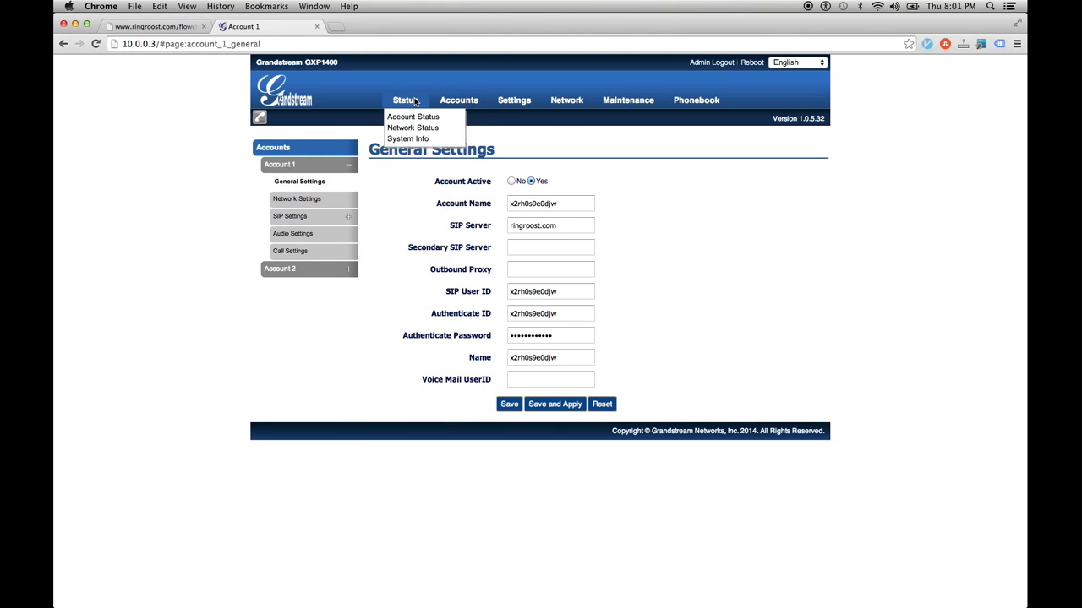
Open Status > Account Status, sign in as admin, and confirm Account 1 registered YES on ringroost.com
left_click(412, 116)
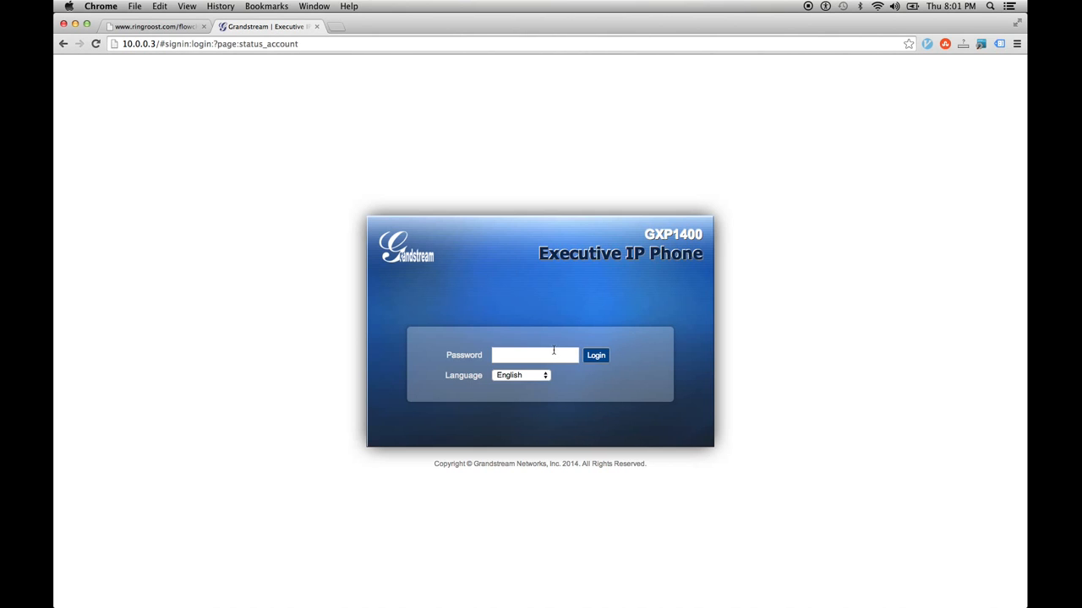
left_click(534, 355)
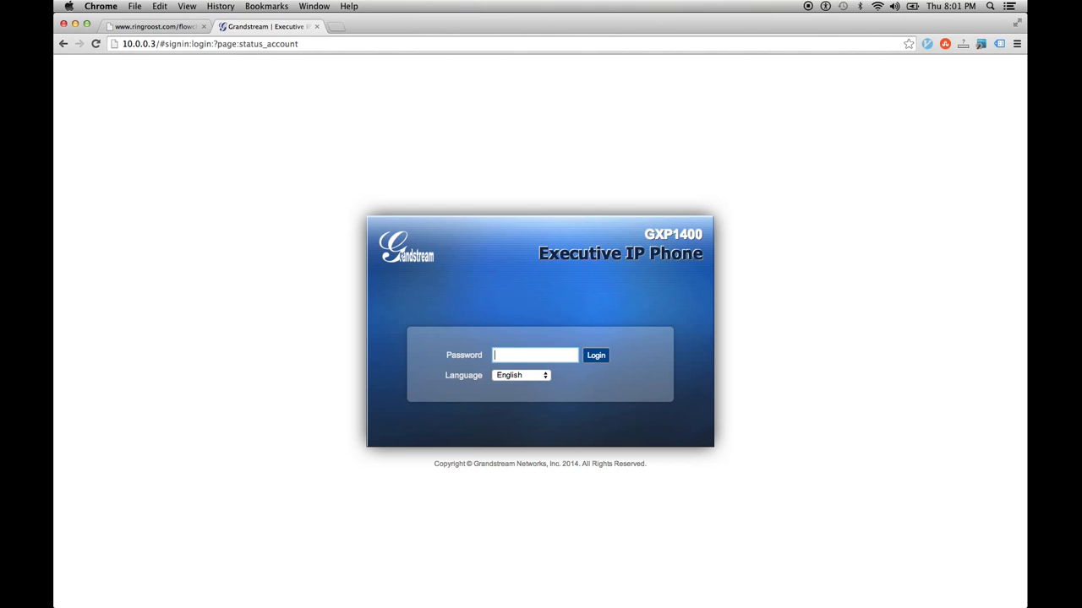
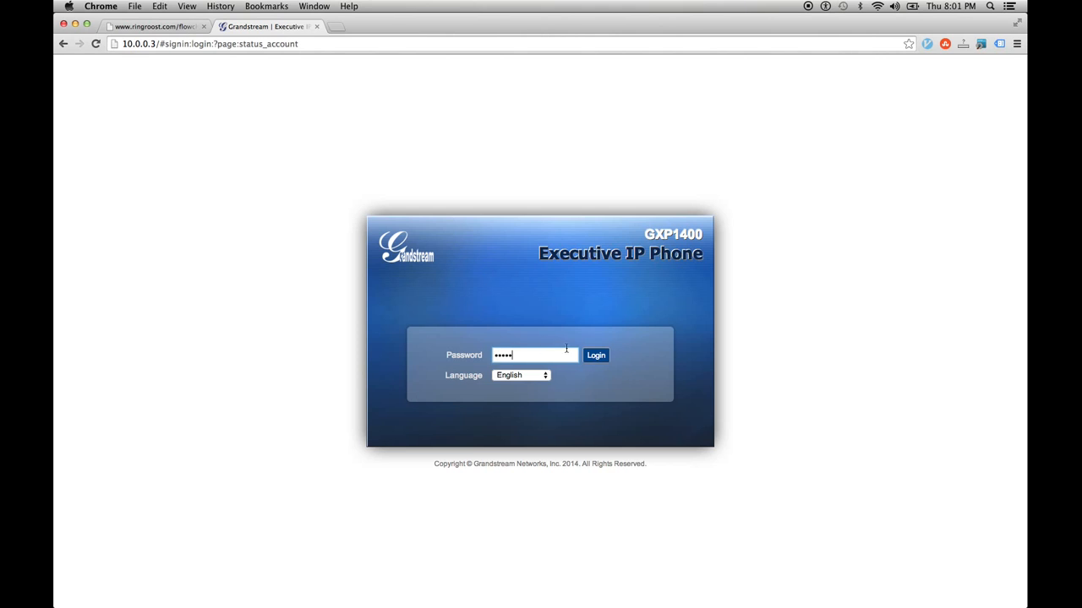
left_click(595, 355)
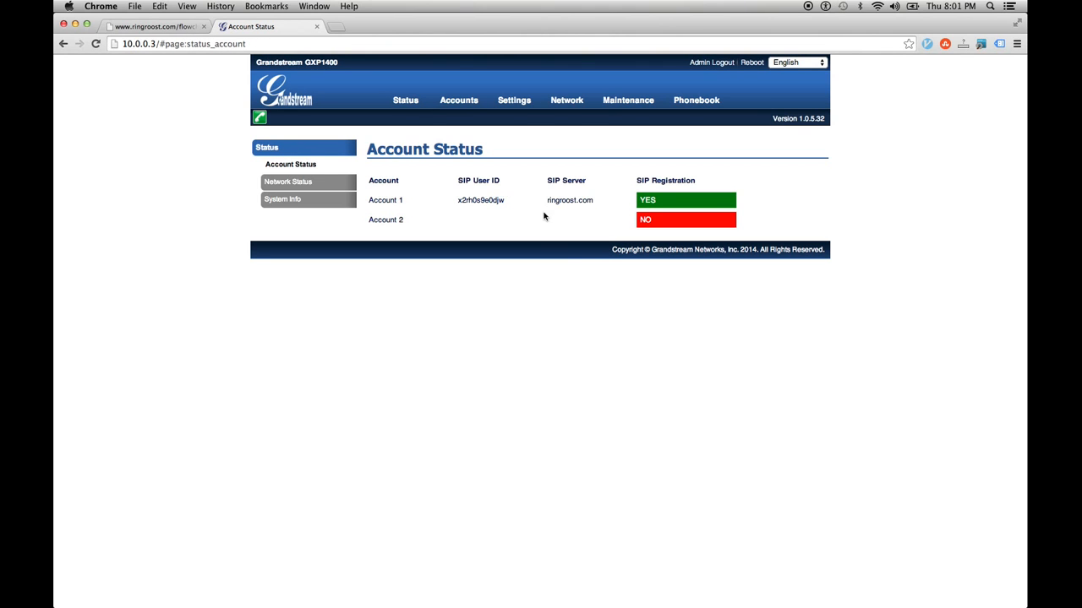
mouse_move(464, 217)
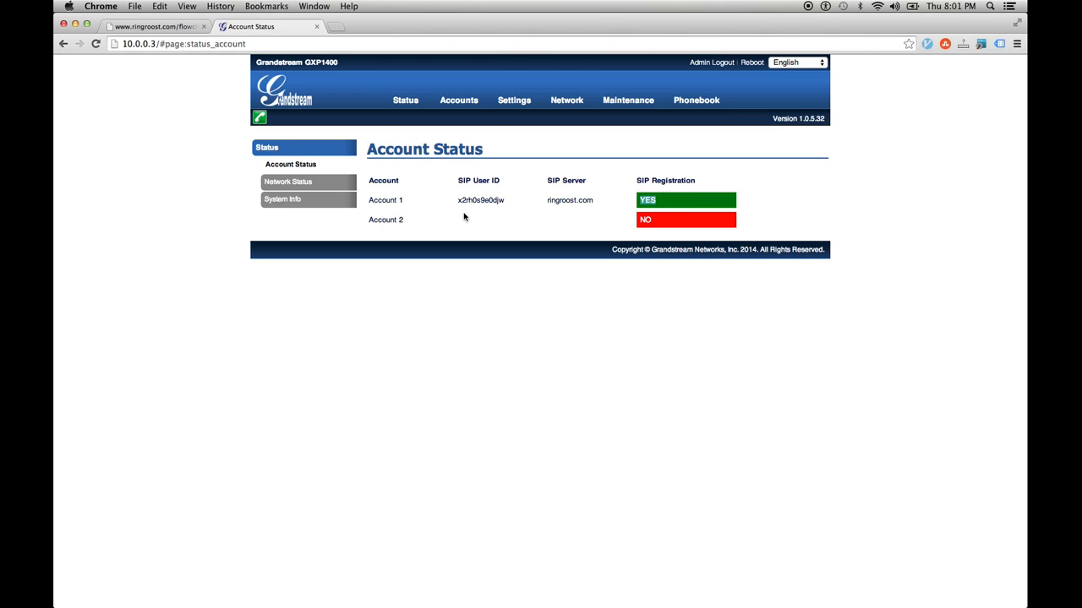
mouse_move(537, 215)
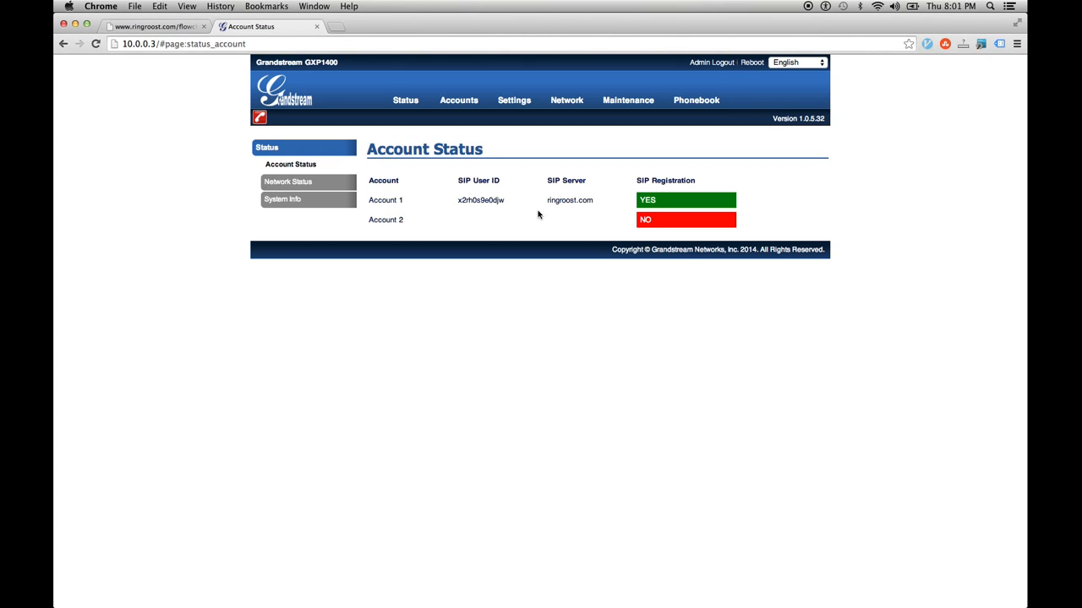
mouse_move(493, 249)
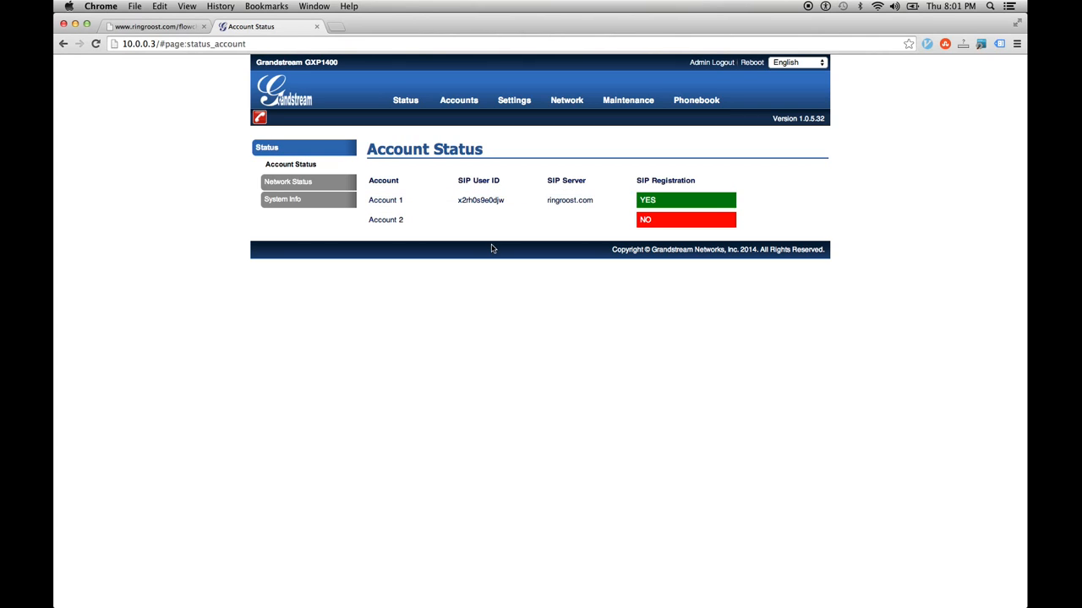
left_click(405, 100)
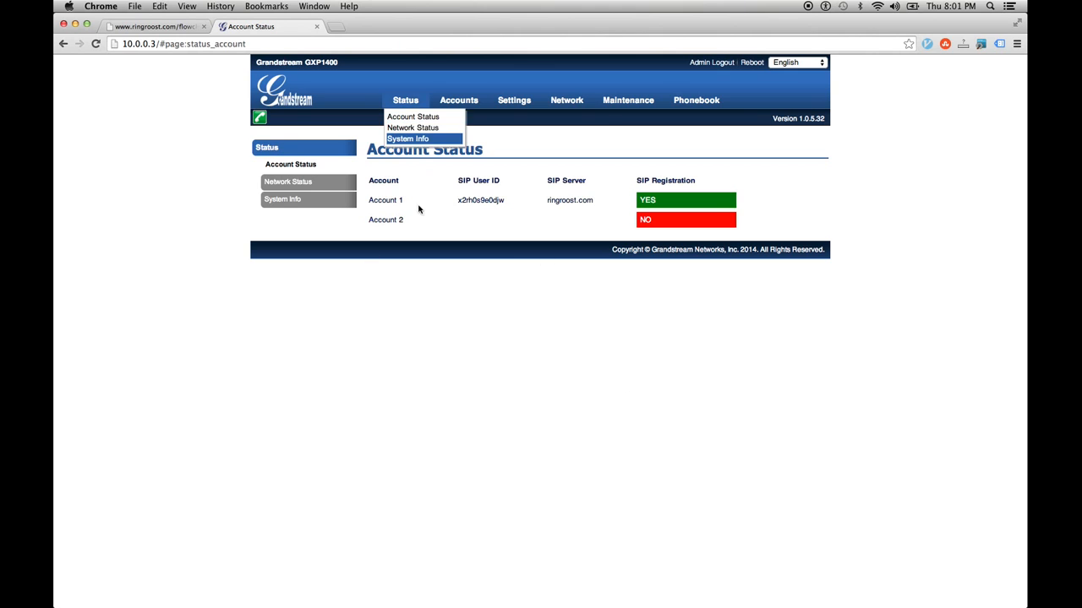
left_click(152, 26)
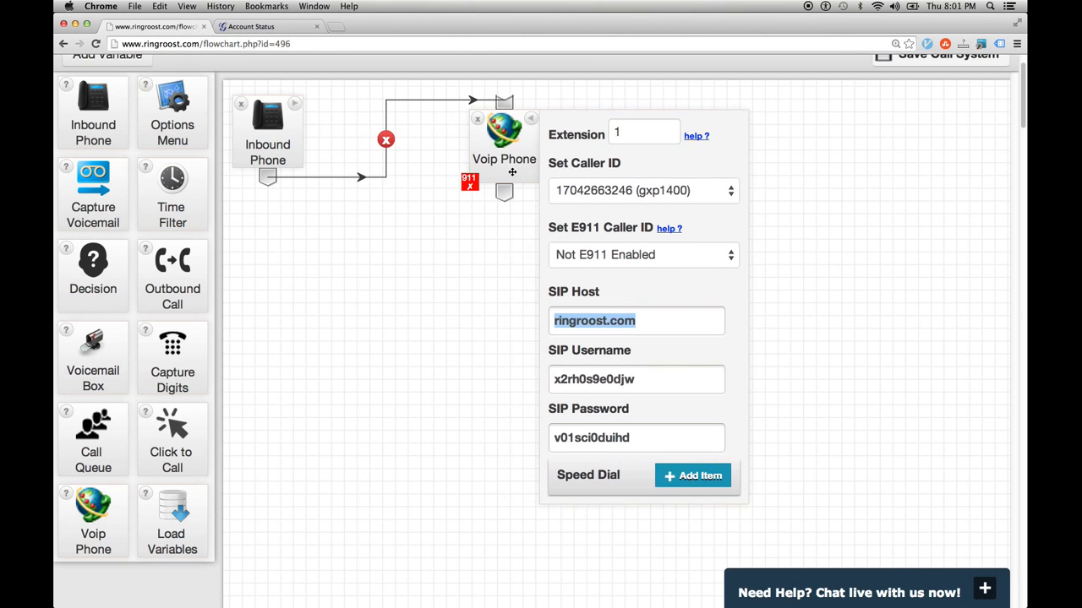
mouse_move(279, 108)
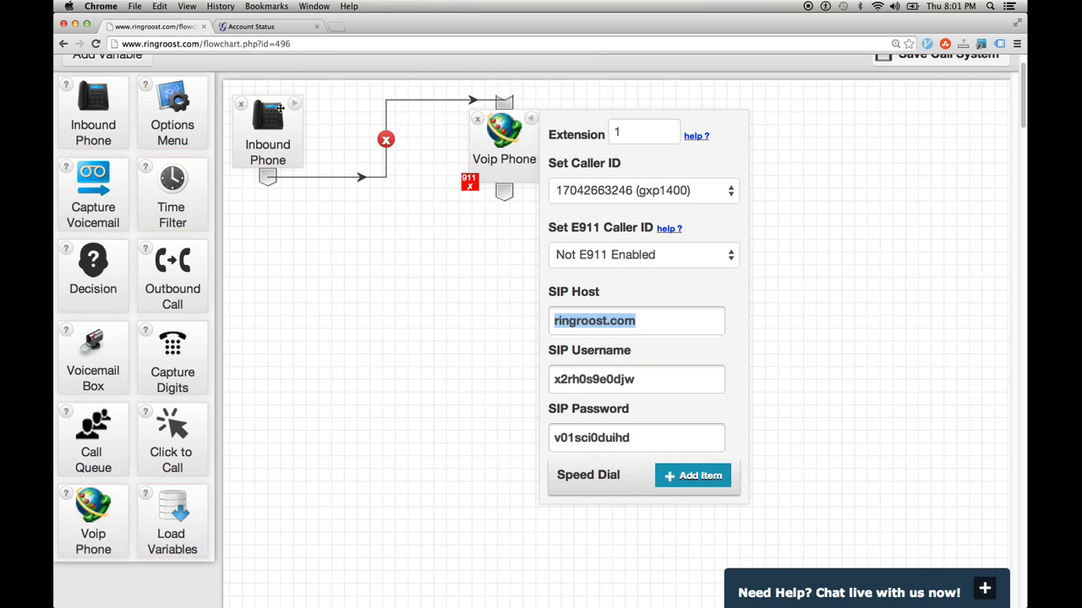
left_click(267, 127)
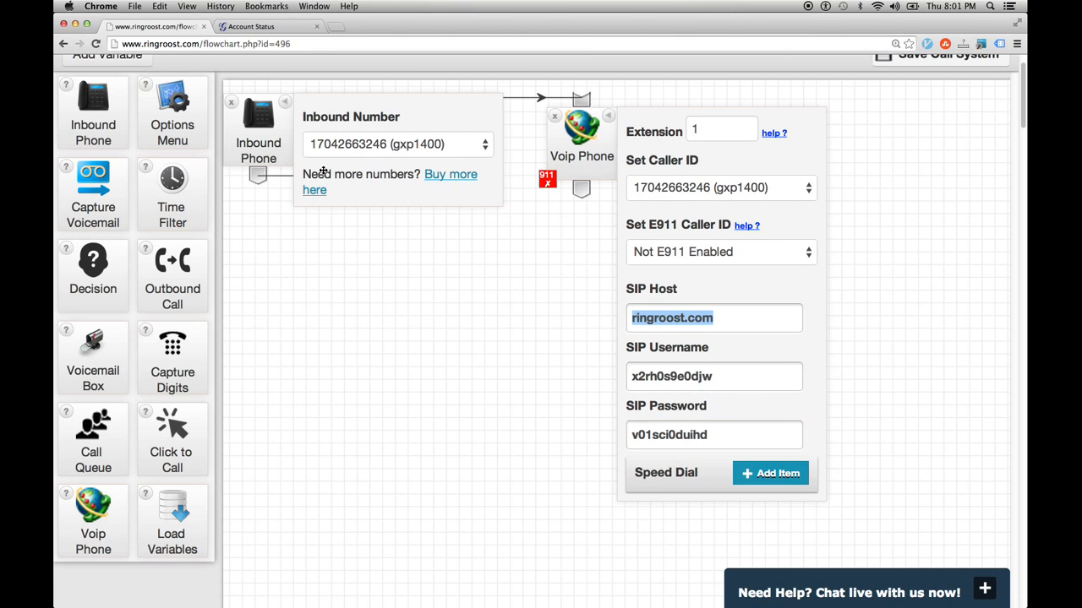
left_click(253, 26)
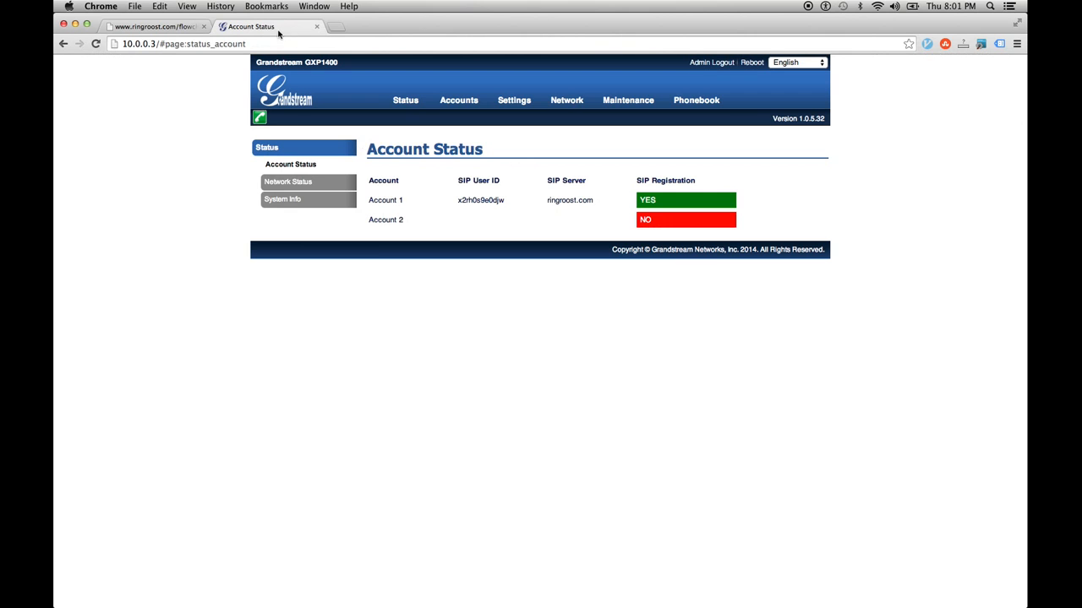
mouse_move(178, 99)
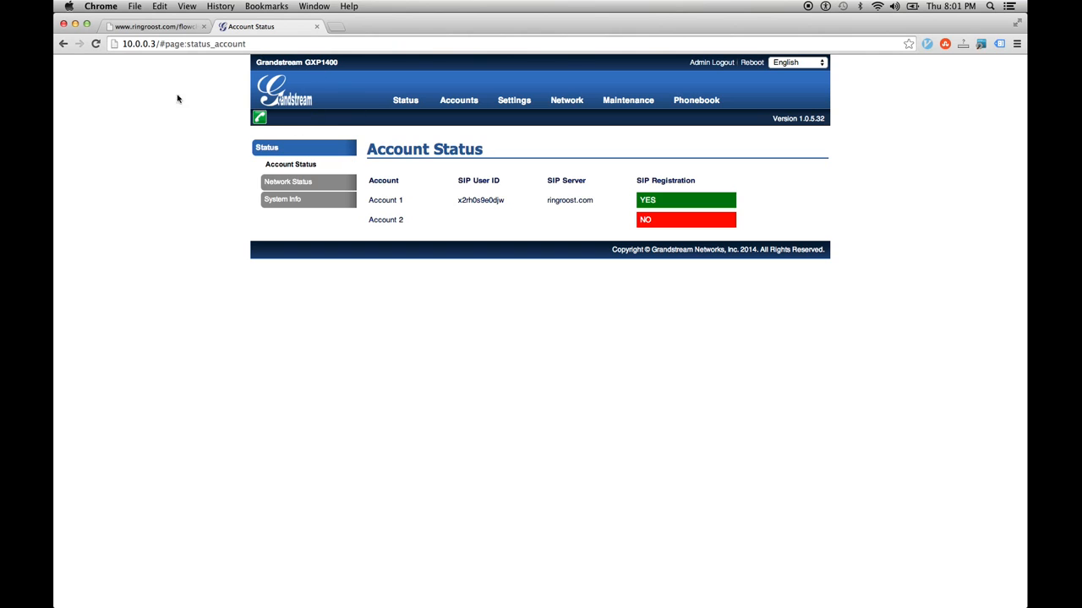
left_click(459, 100)
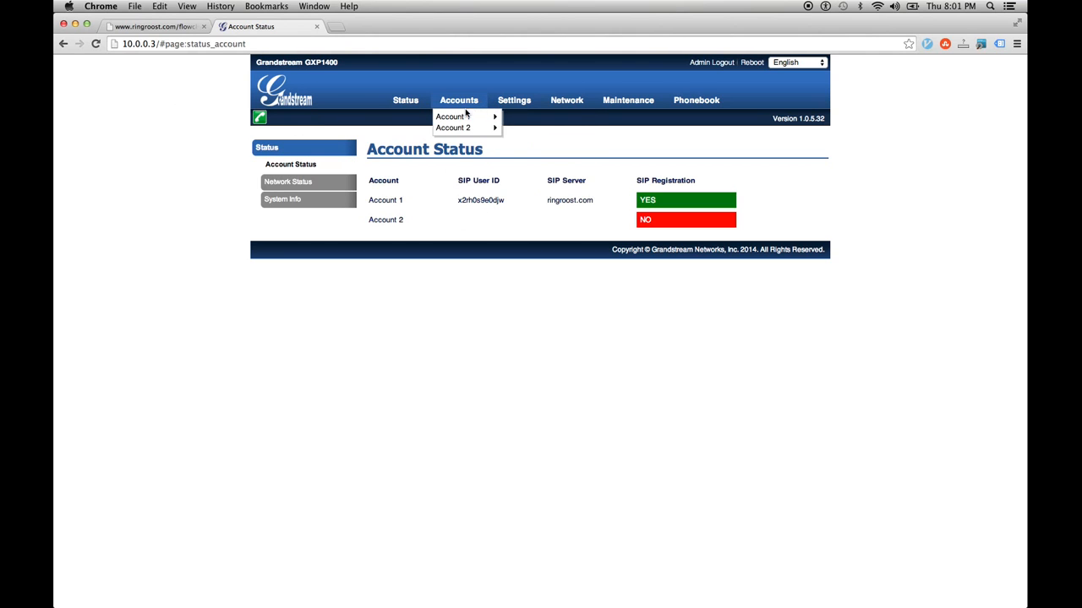
left_click(449, 117)
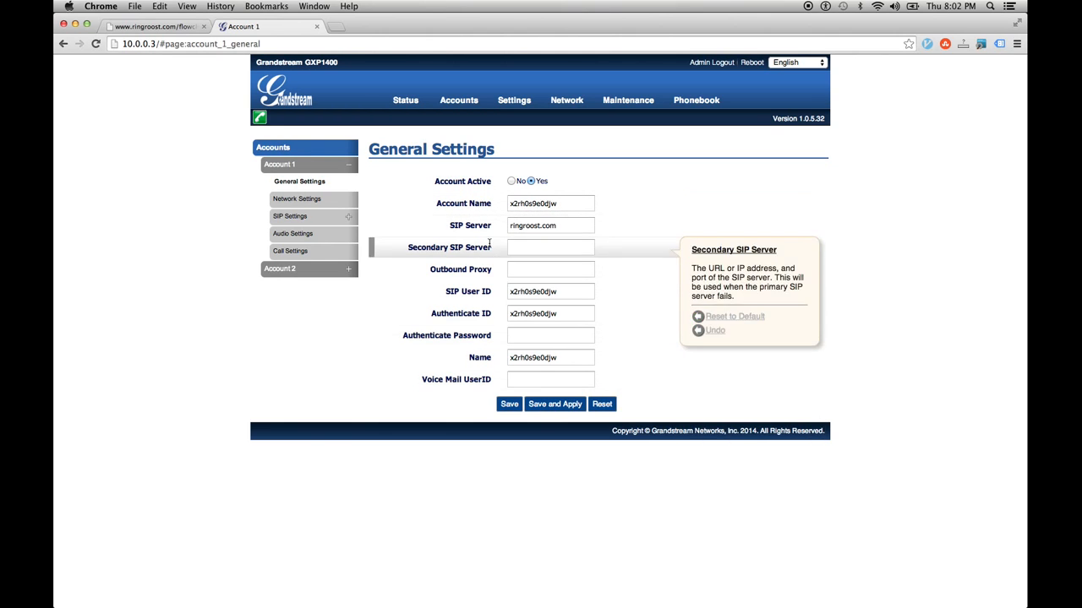
left_click(459, 100)
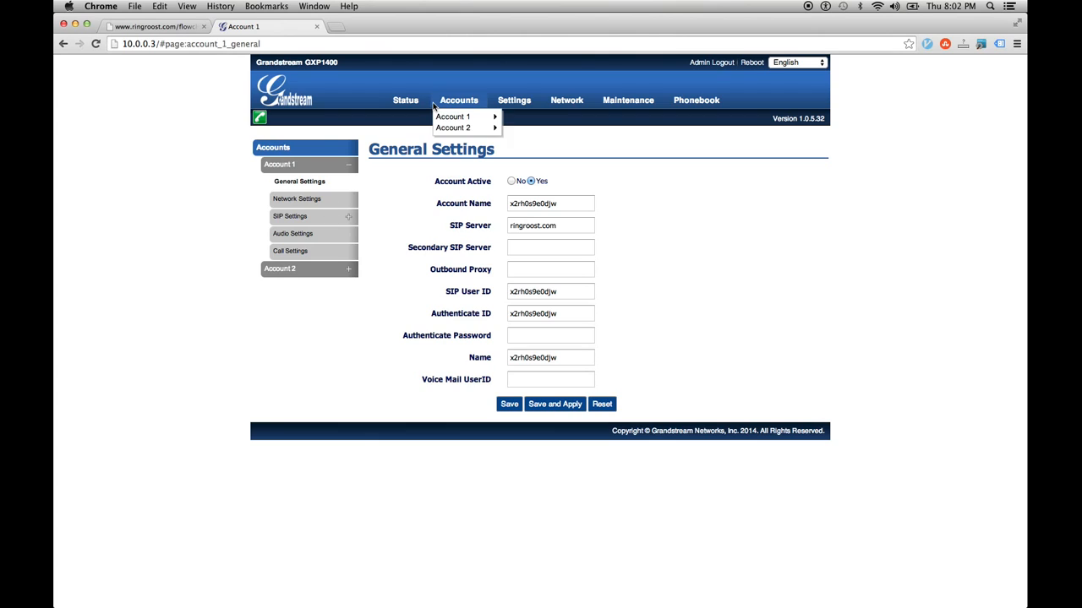
left_click(133, 95)
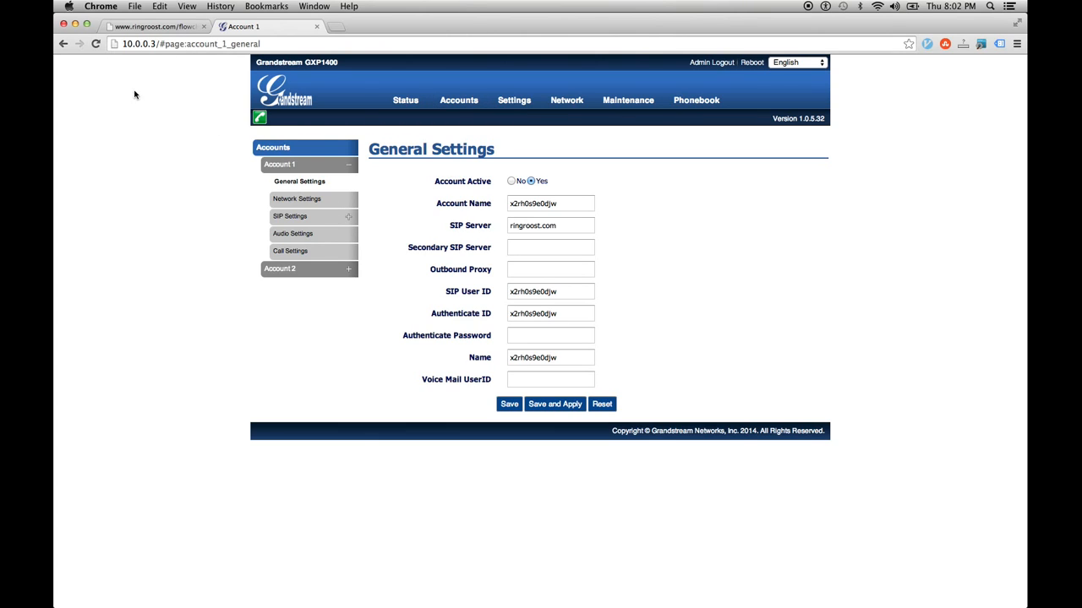
left_click(405, 100)
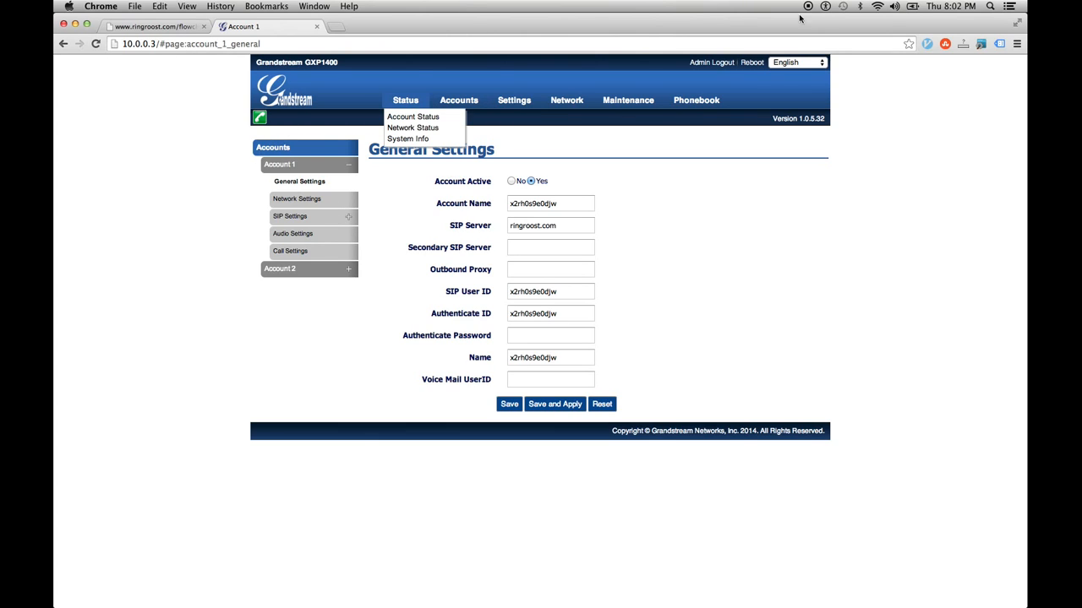
left_click(156, 26)
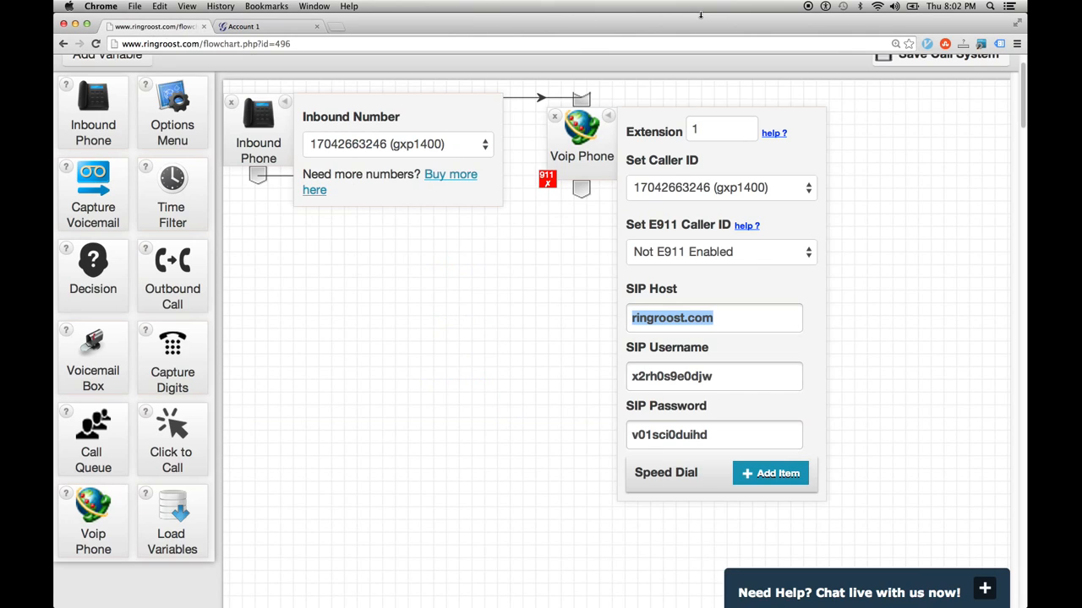